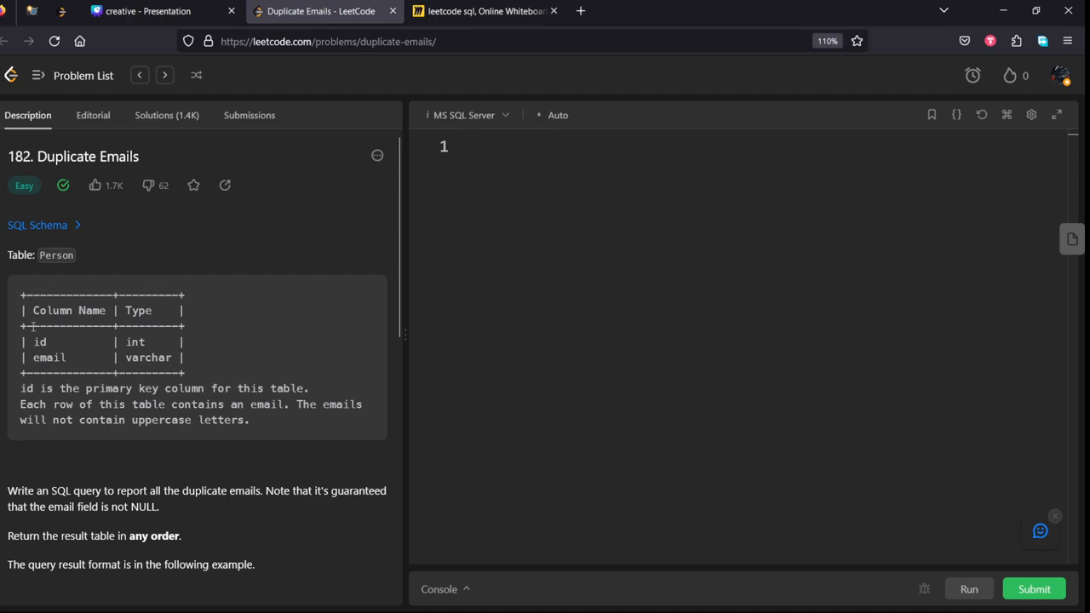
# - Read the Person table's id and email columns and Example 1, then go to the Miro board
pyautogui.doubleClick(40, 341)
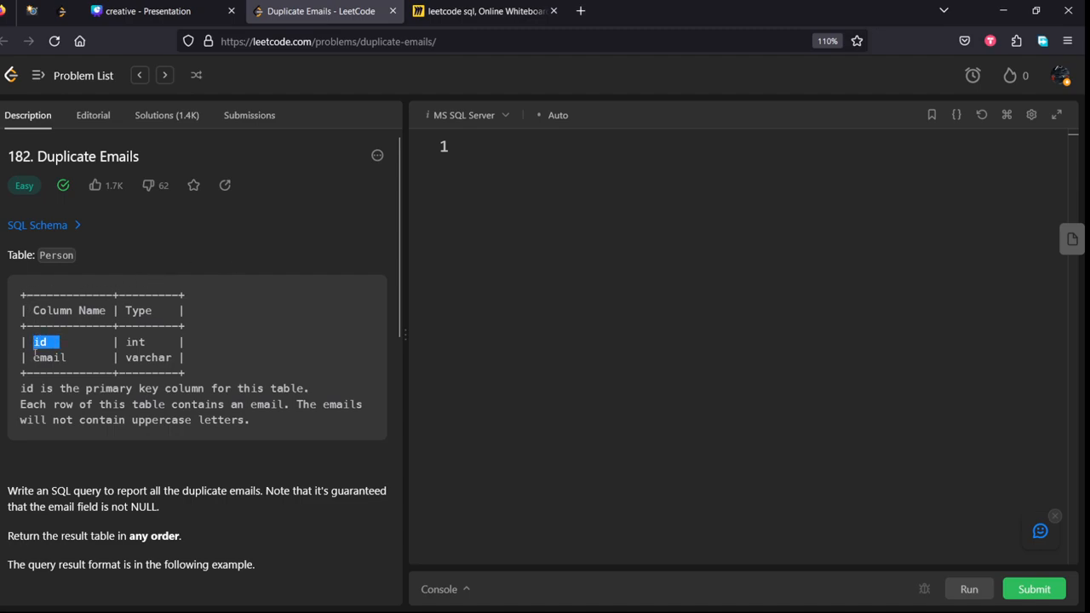
pyautogui.doubleClick(43, 357)
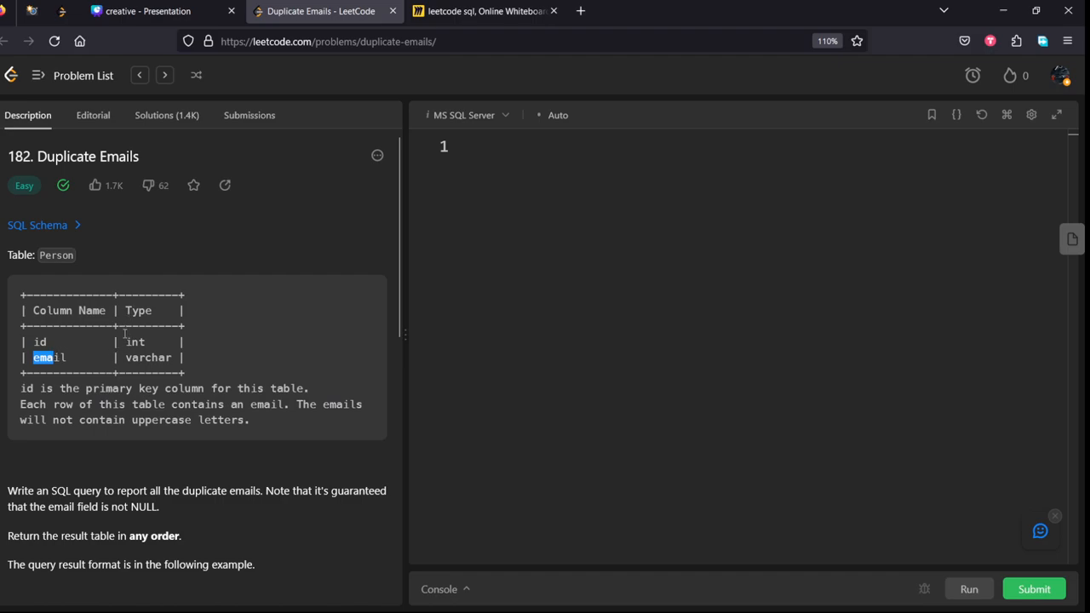
pyautogui.scroll(-3)
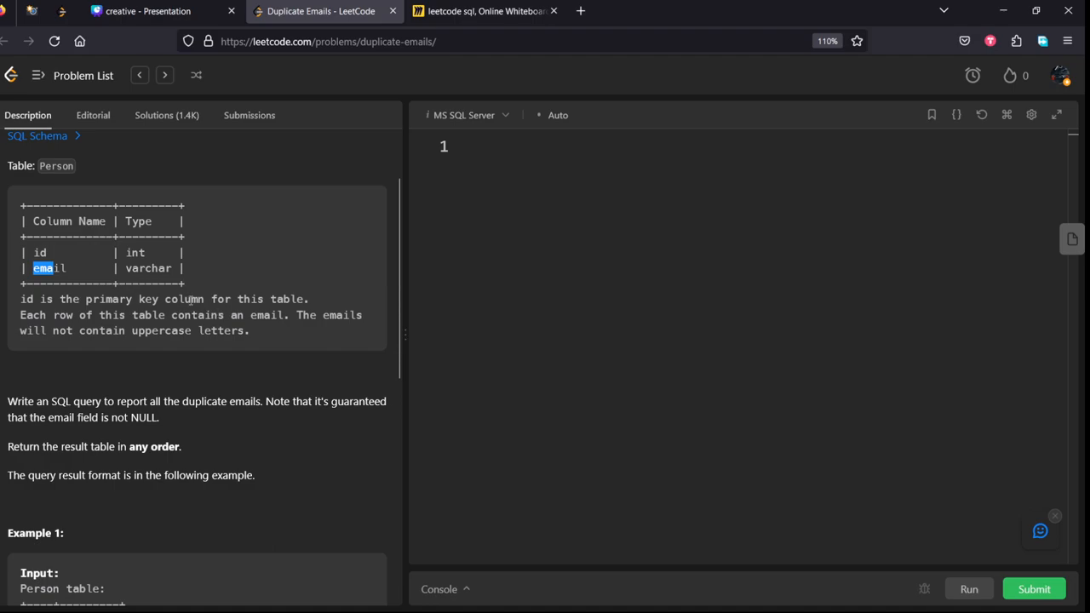
pyautogui.doubleClick(39, 252)
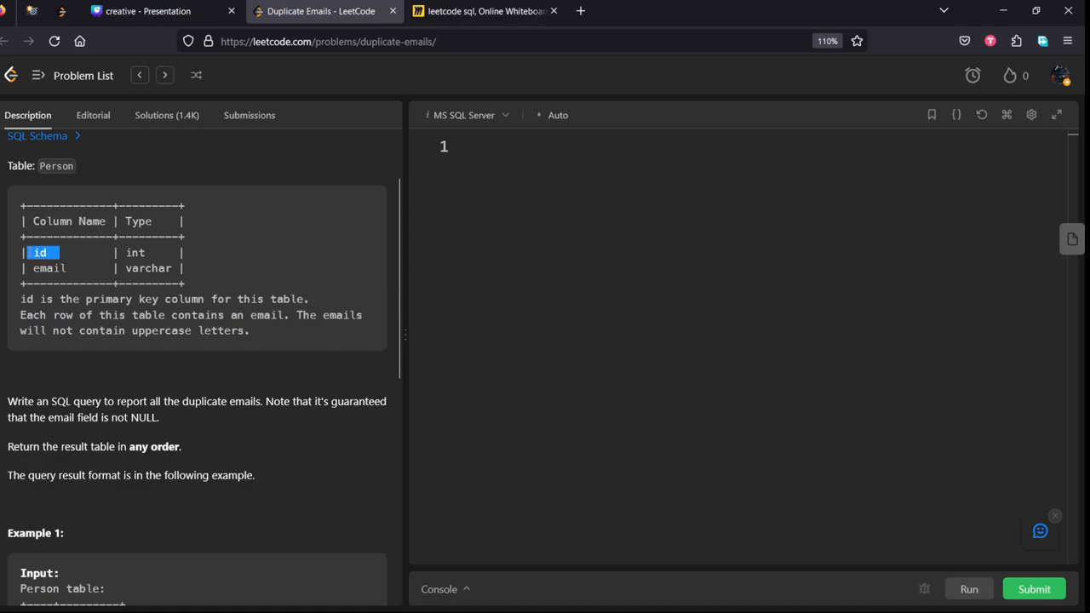
pyautogui.scroll(-3)
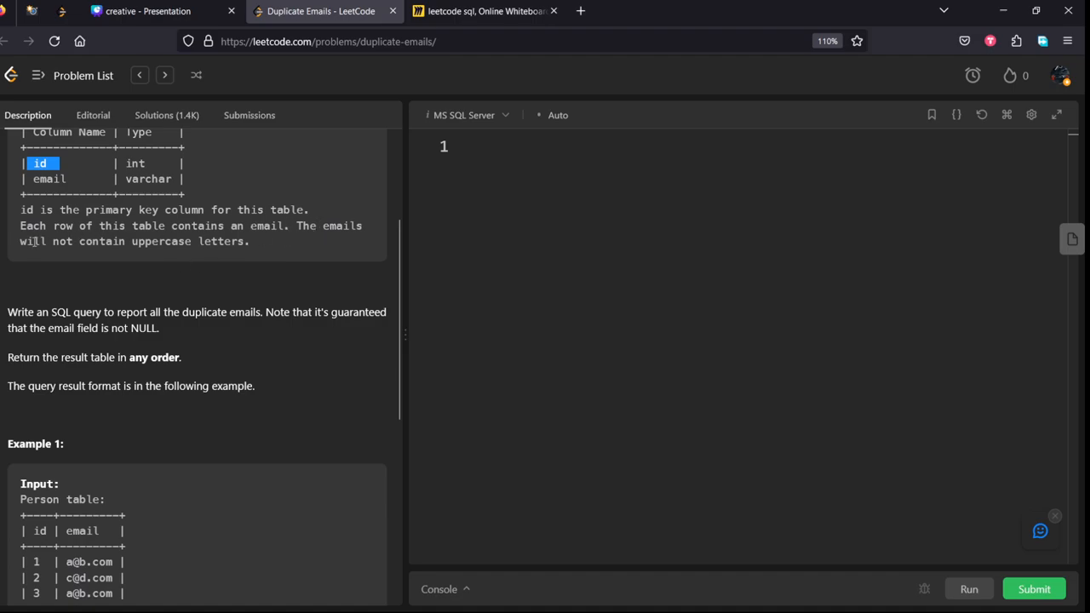
pyautogui.scroll(-3)
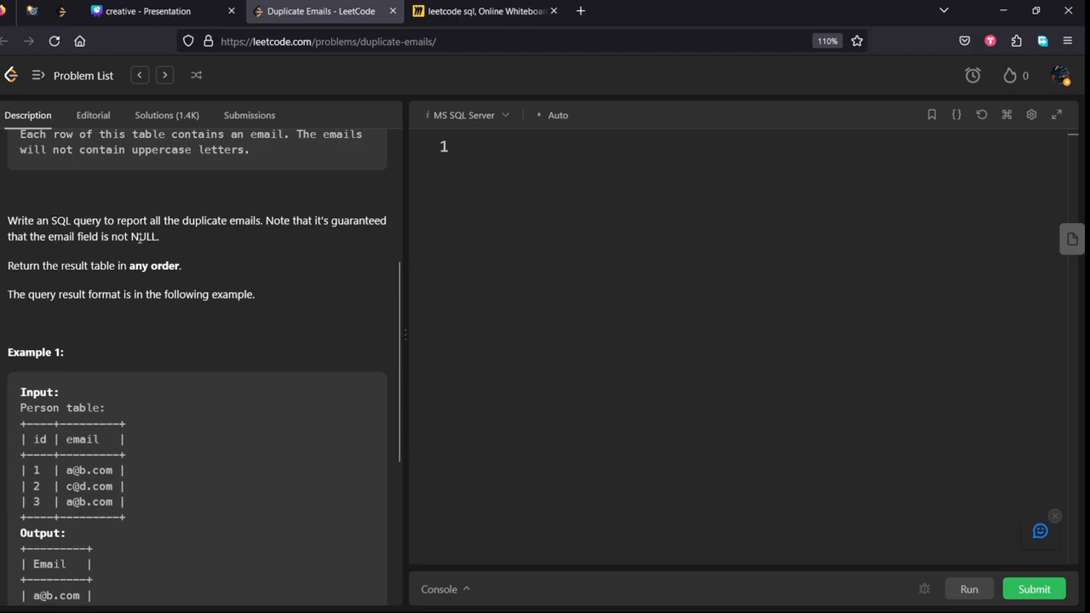
pyautogui.scroll(-3)
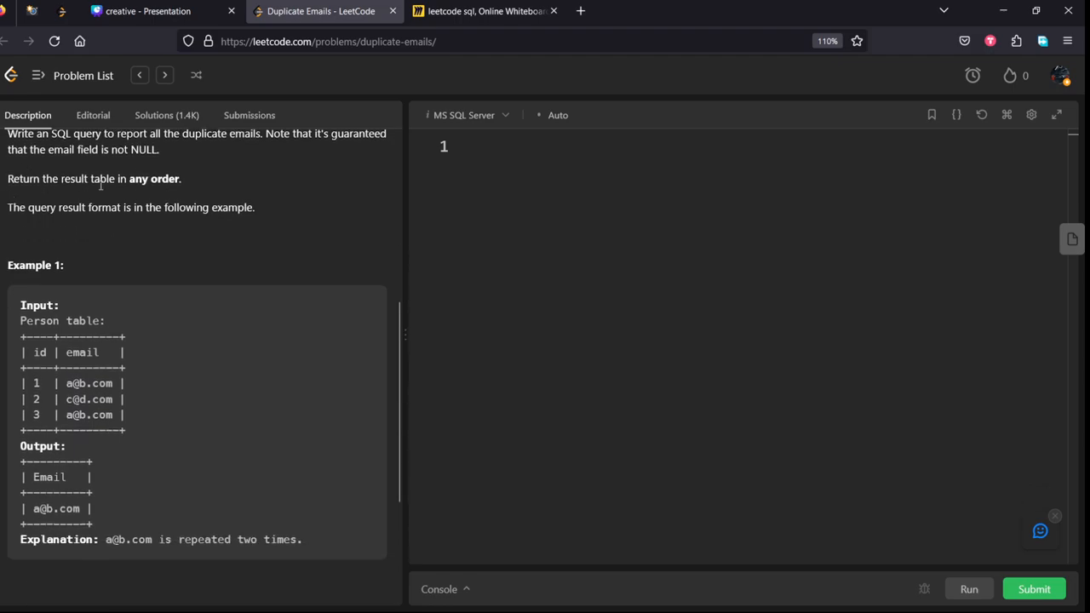
pyautogui.moveTo(25, 220)
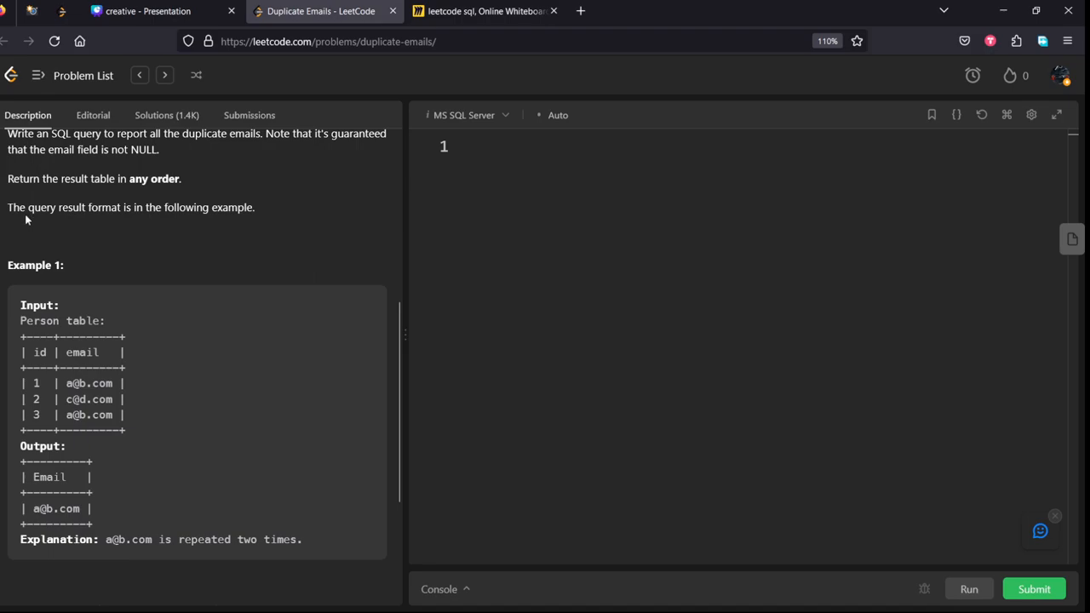
pyautogui.moveTo(237, 212)
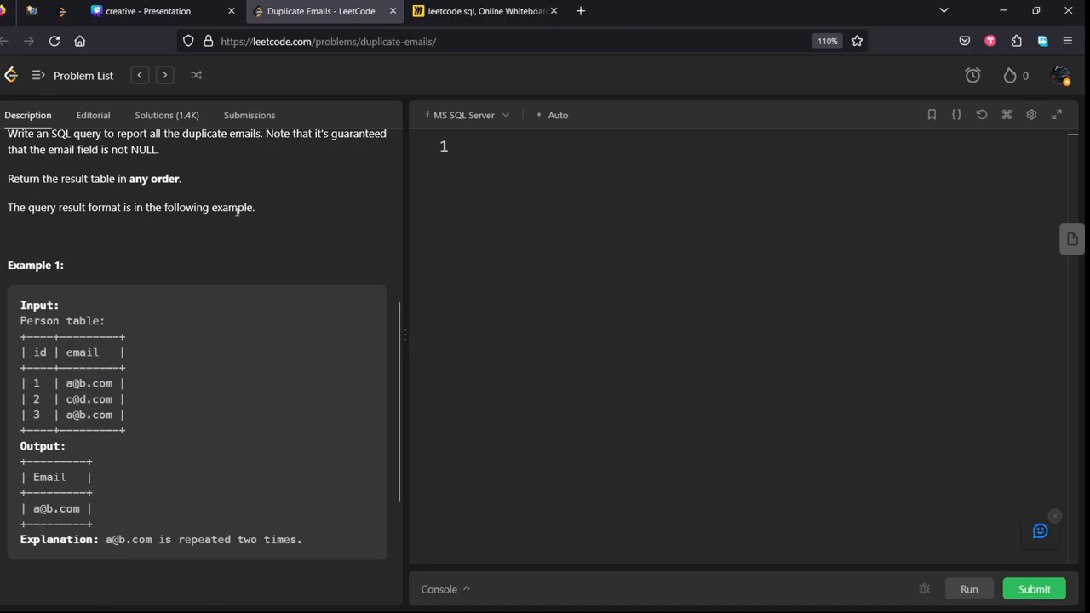
pyautogui.scroll(-3)
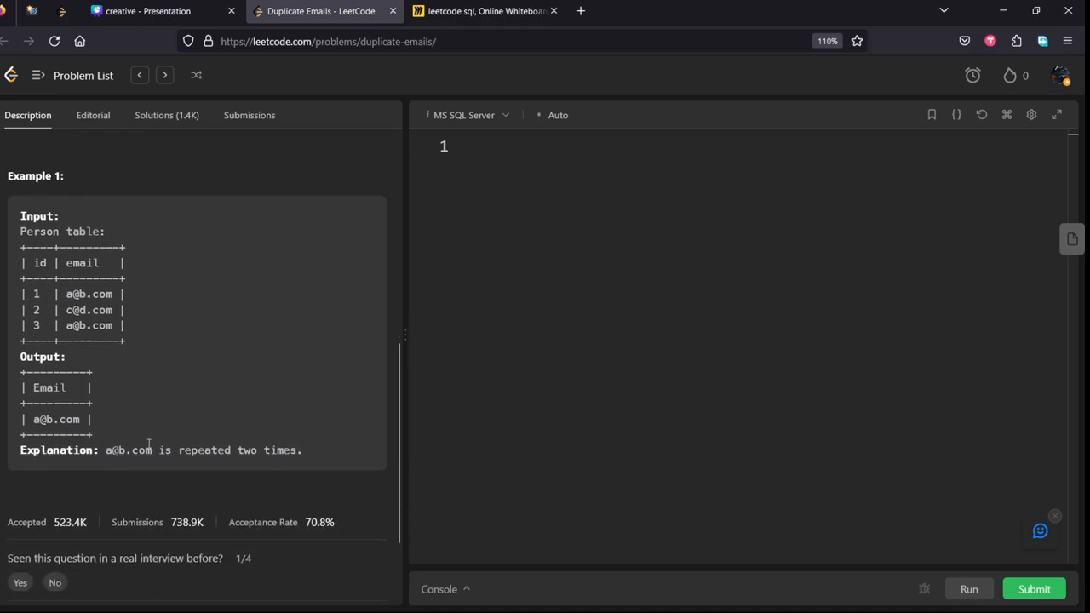
pyautogui.click(485, 10)
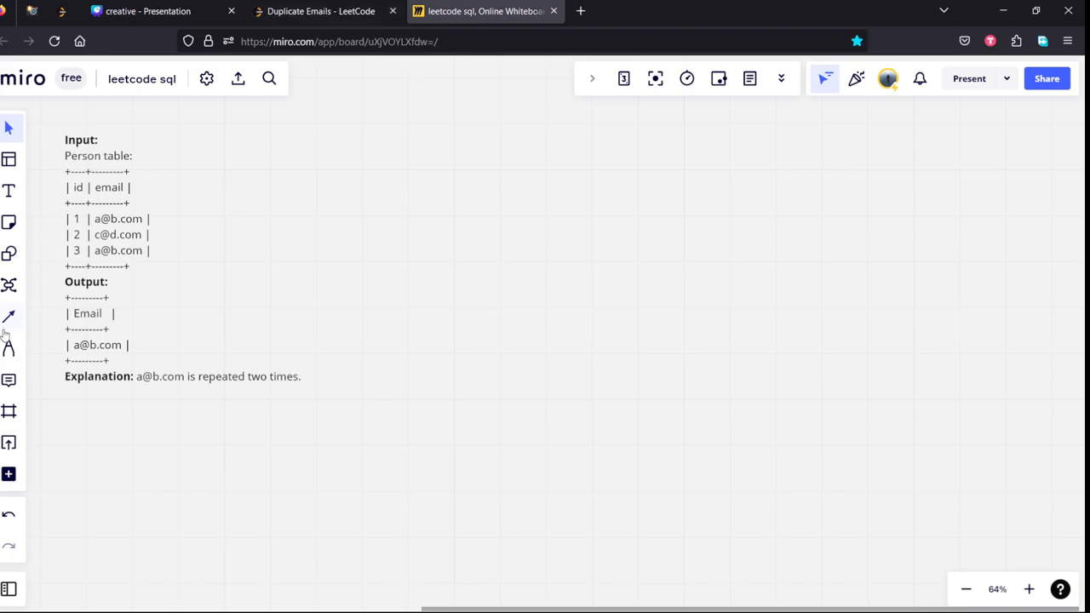
# - Hand-draw count(1)/count(2) notes on the example rows with a circled 2 and purple marks
pyautogui.click(9, 315)
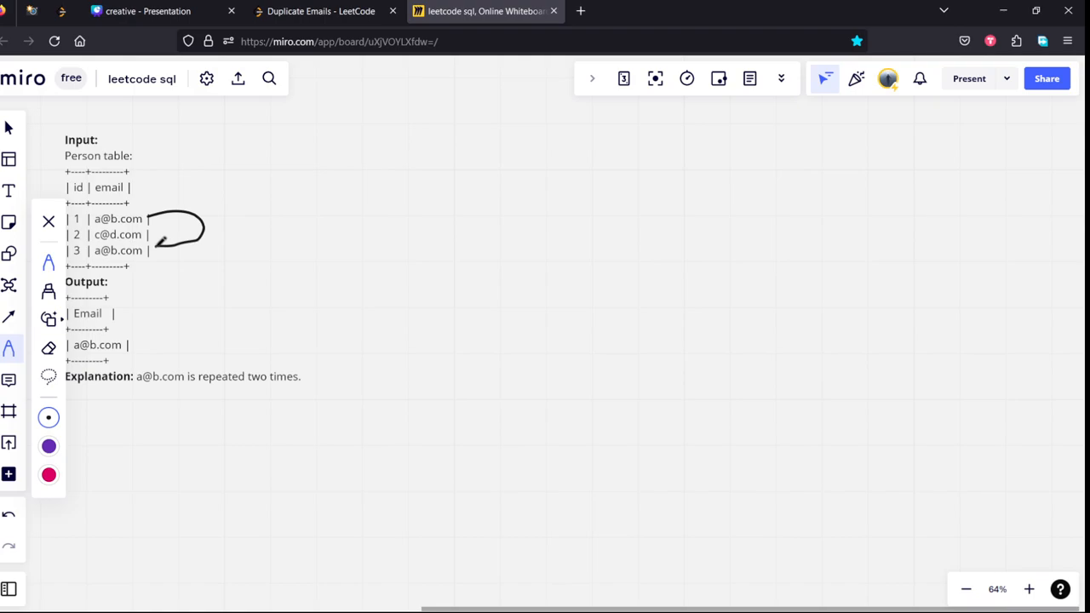
pyautogui.moveTo(150, 232); pyautogui.dragTo(296, 231)
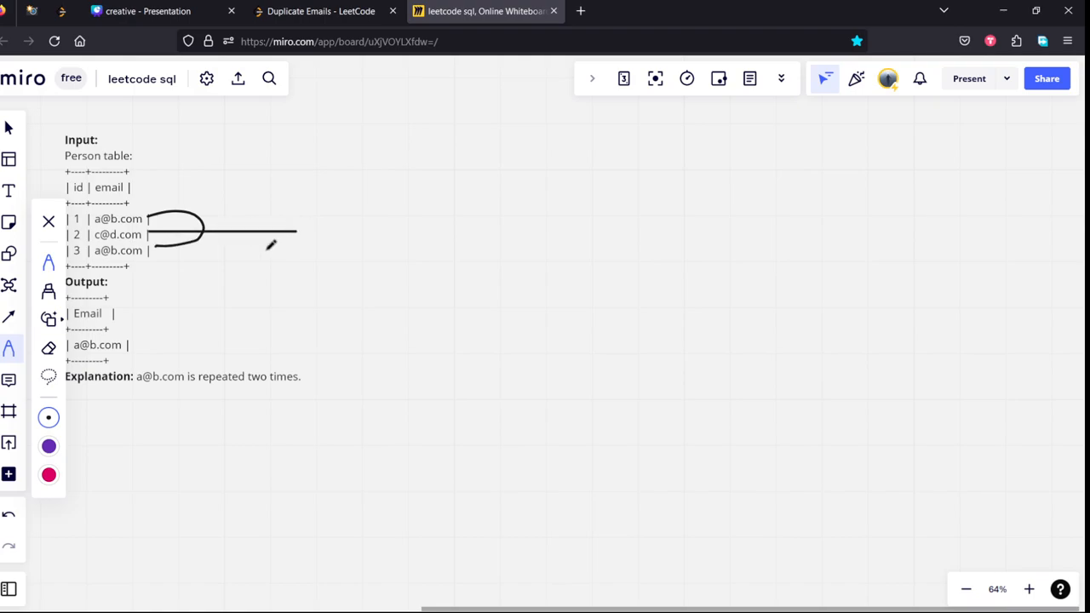
pyautogui.moveTo(303, 229); pyautogui.dragTo(371, 213)
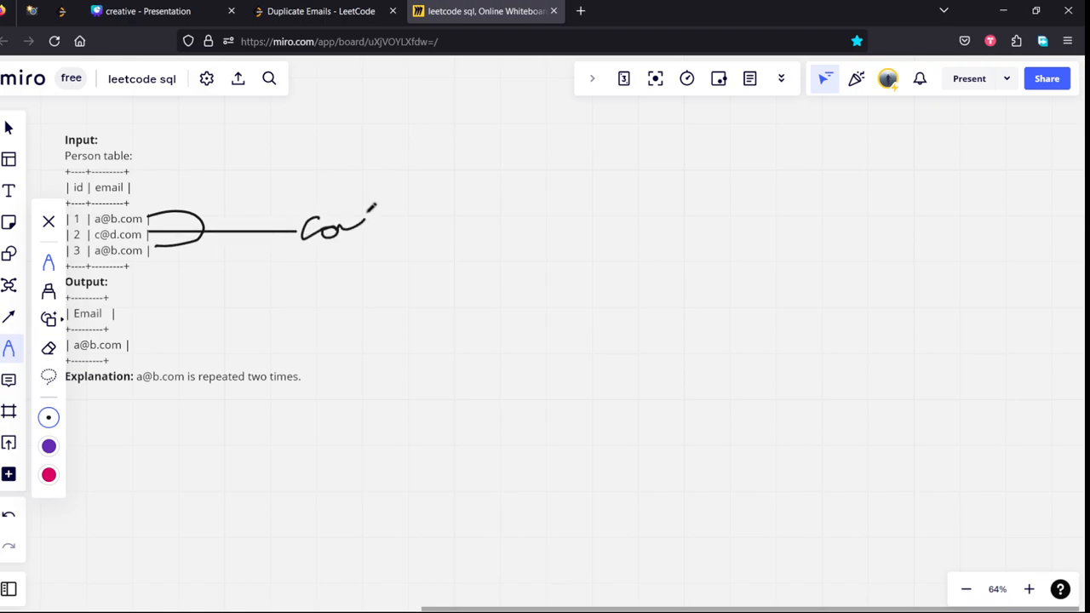
pyautogui.moveTo(366, 222); pyautogui.dragTo(417, 205)
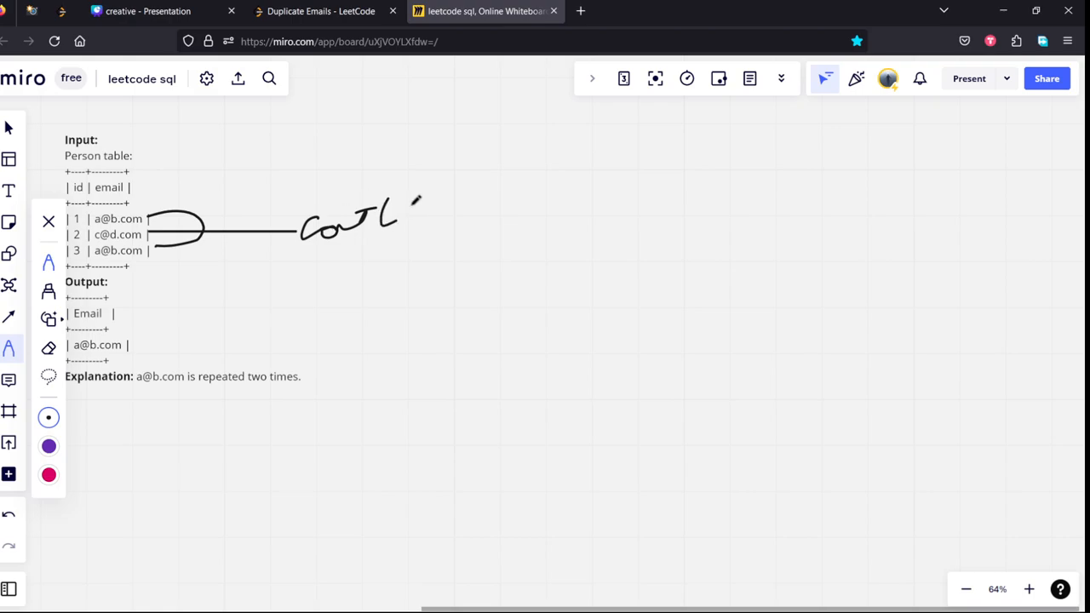
pyautogui.moveTo(400, 200); pyautogui.dragTo(429, 225)
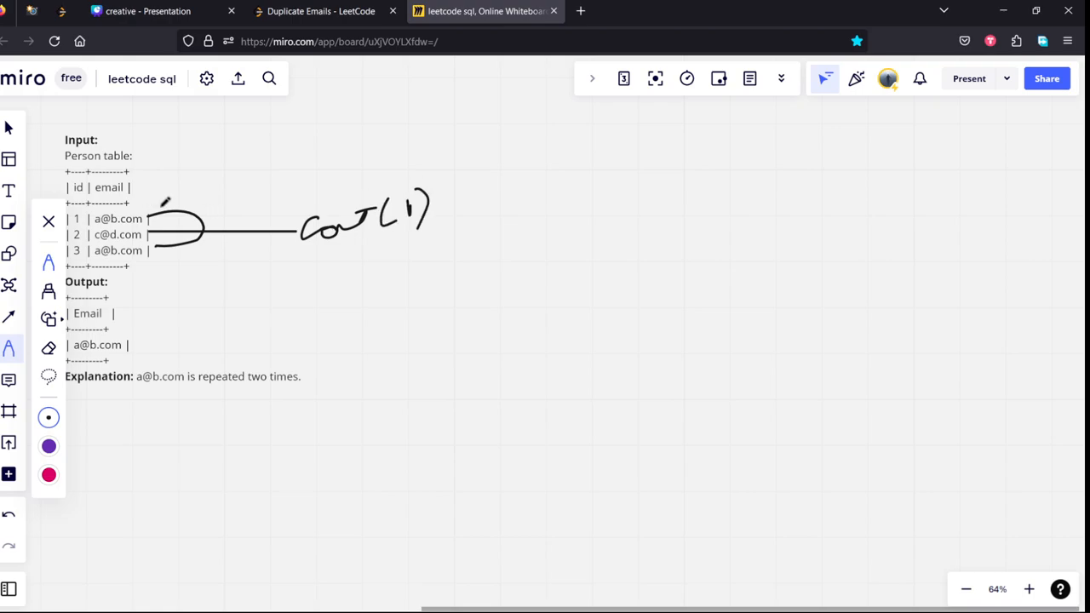
pyautogui.moveTo(170, 204); pyautogui.dragTo(273, 167)
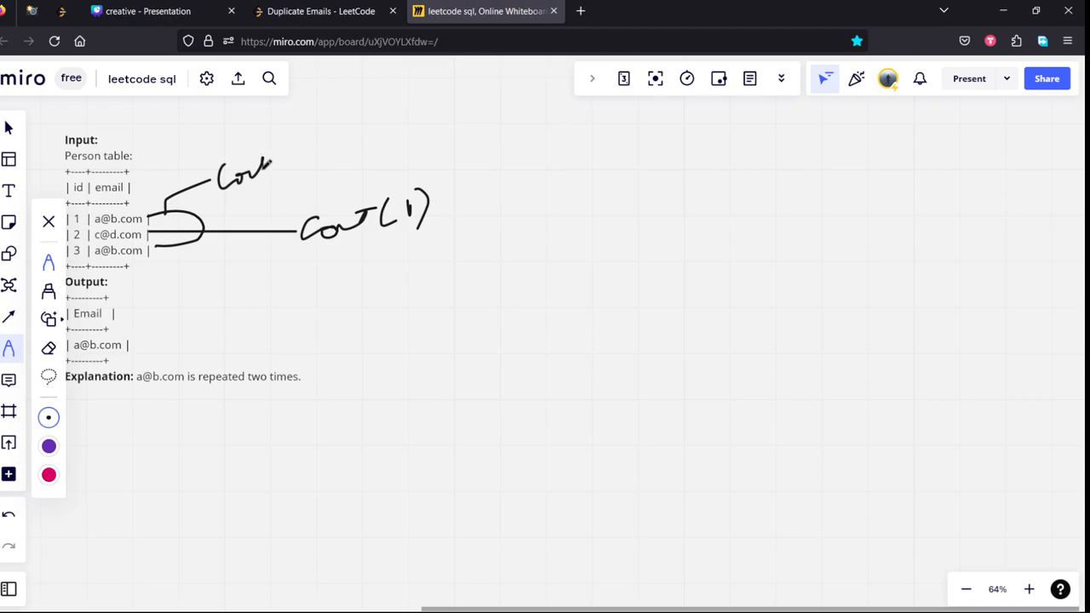
pyautogui.moveTo(281, 153); pyautogui.dragTo(324, 154)
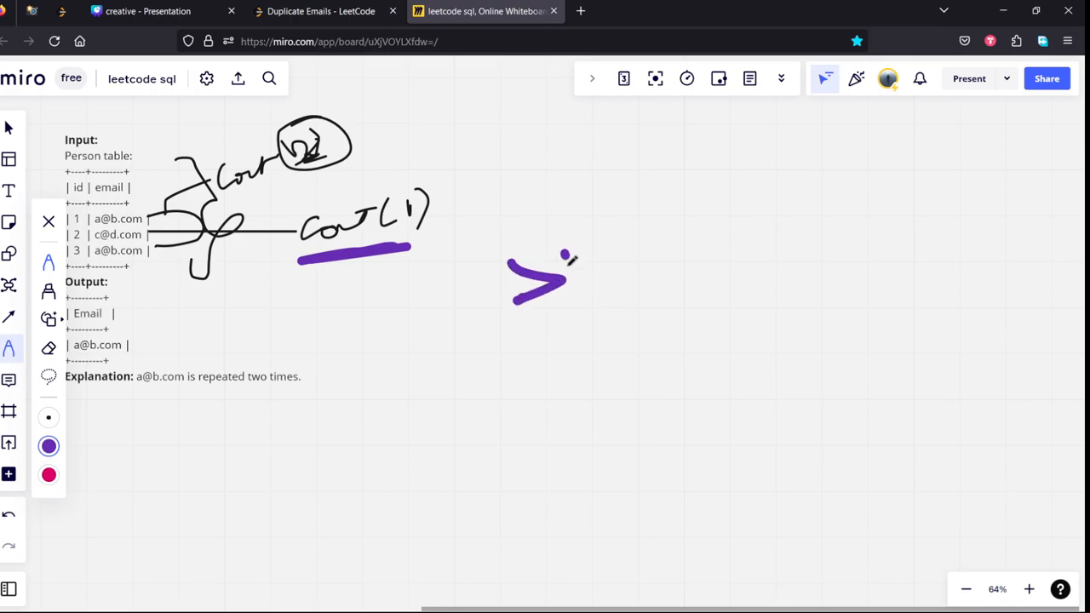
# - Add a tick beside the purple arrow and return to the LeetCode tab
pyautogui.moveTo(630, 290); pyautogui.dragTo(690, 218)
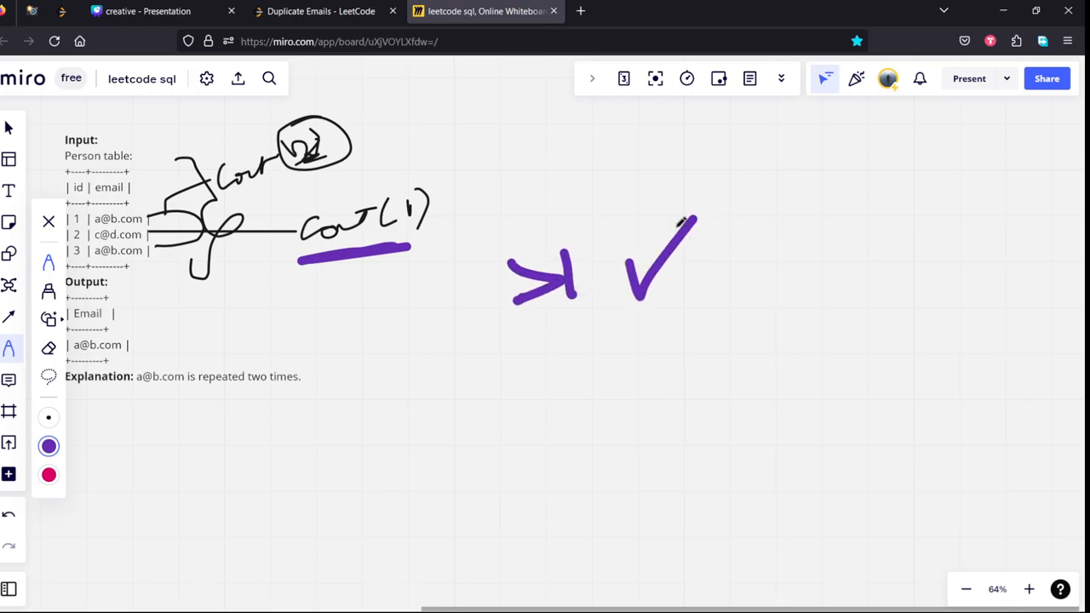
pyautogui.click(321, 10)
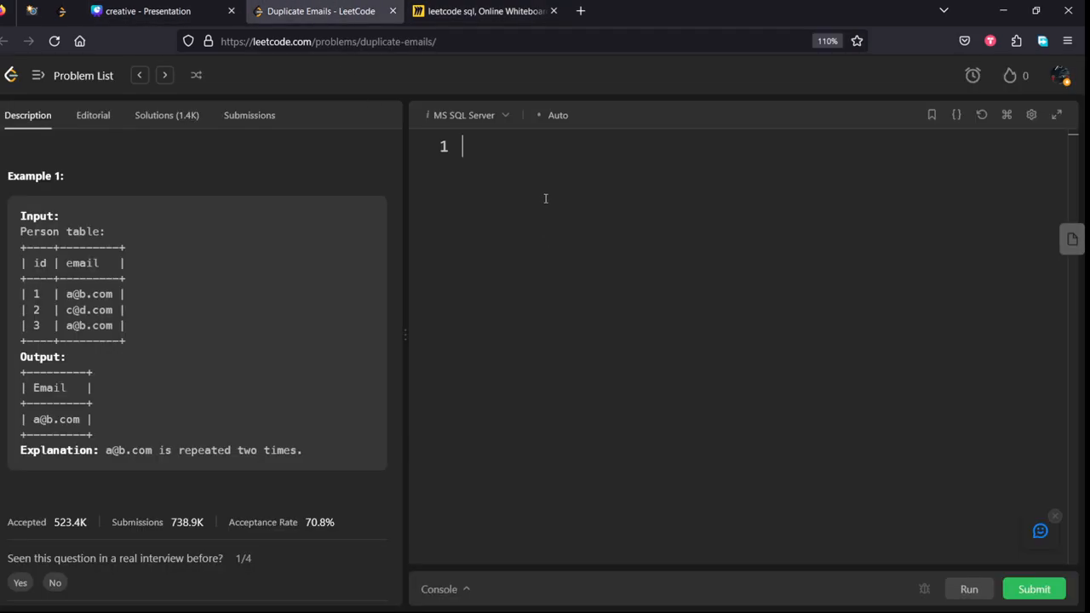
# - Write 'from Person group by email having count(*) > 1', fixing the 'having' typo
pyautogui.write('fo')
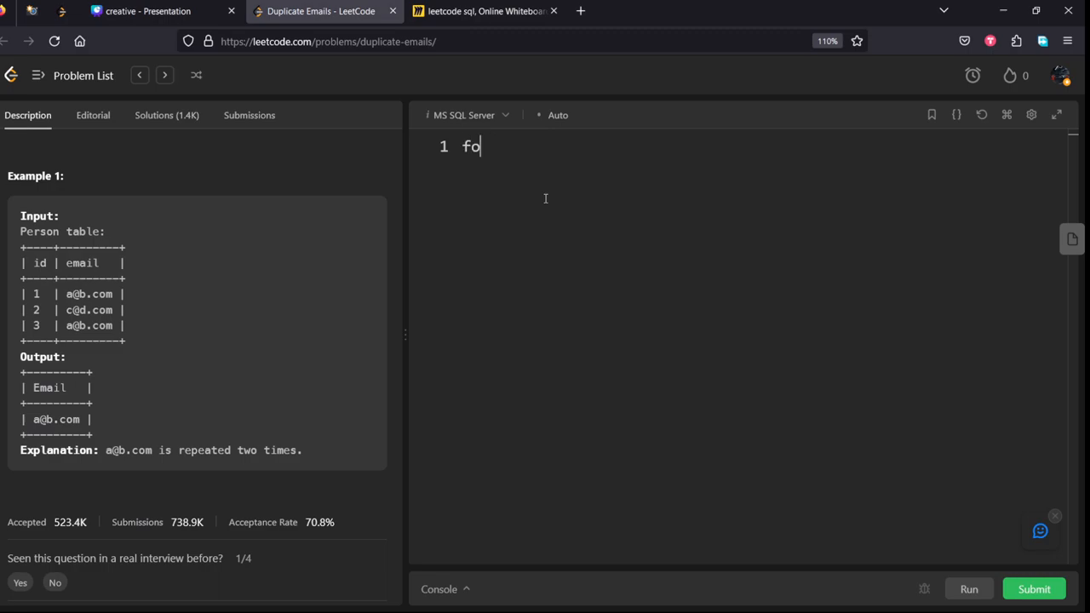
pyautogui.write('rom')
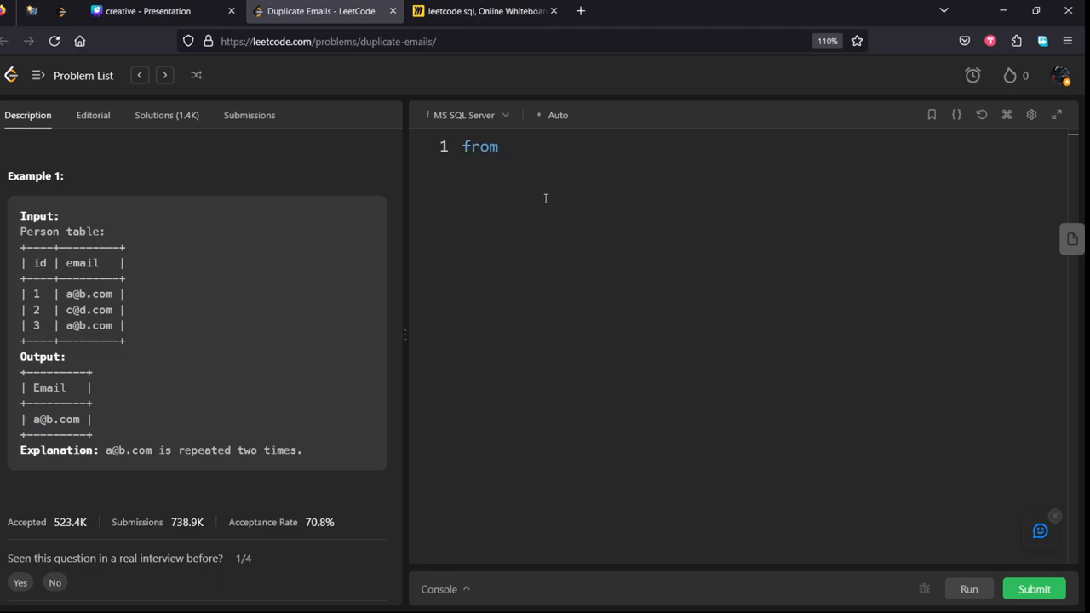
pyautogui.write('Person')
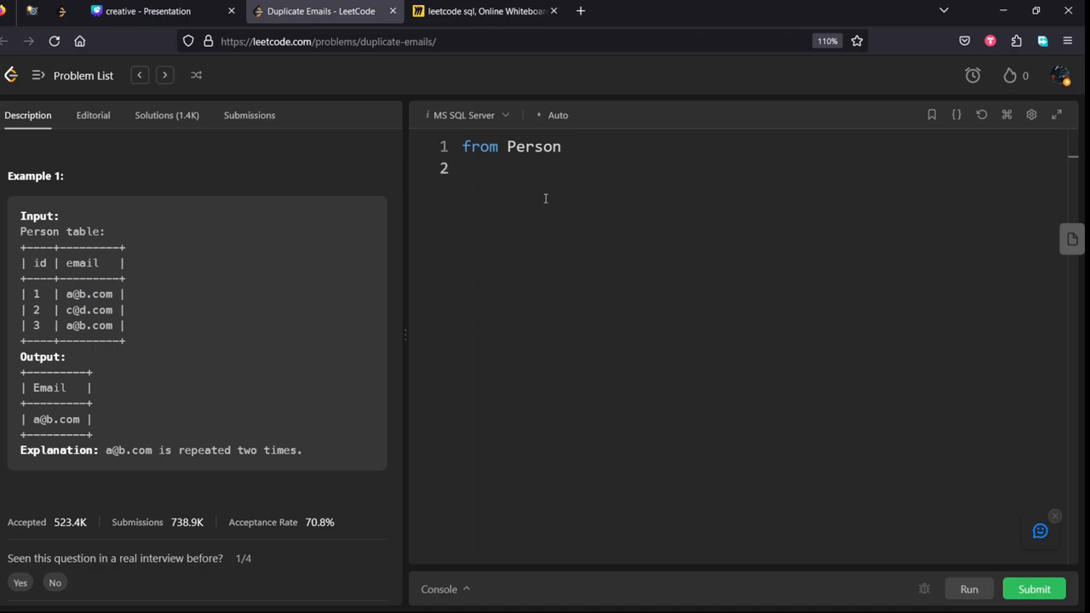
pyautogui.write('group by')
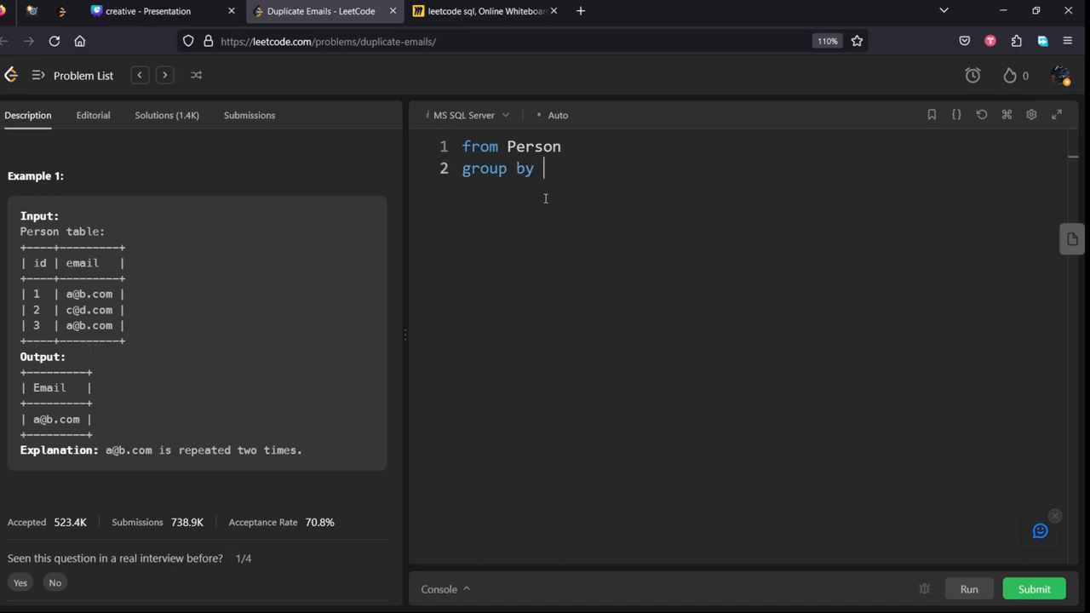
pyautogui.write('email')
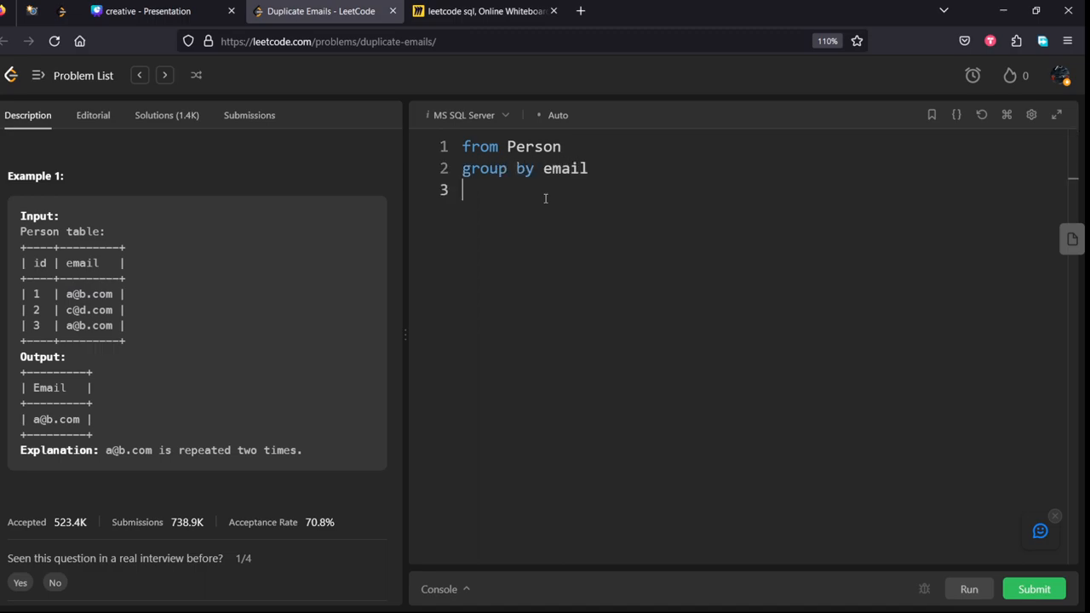
pyautogui.write('havoin')
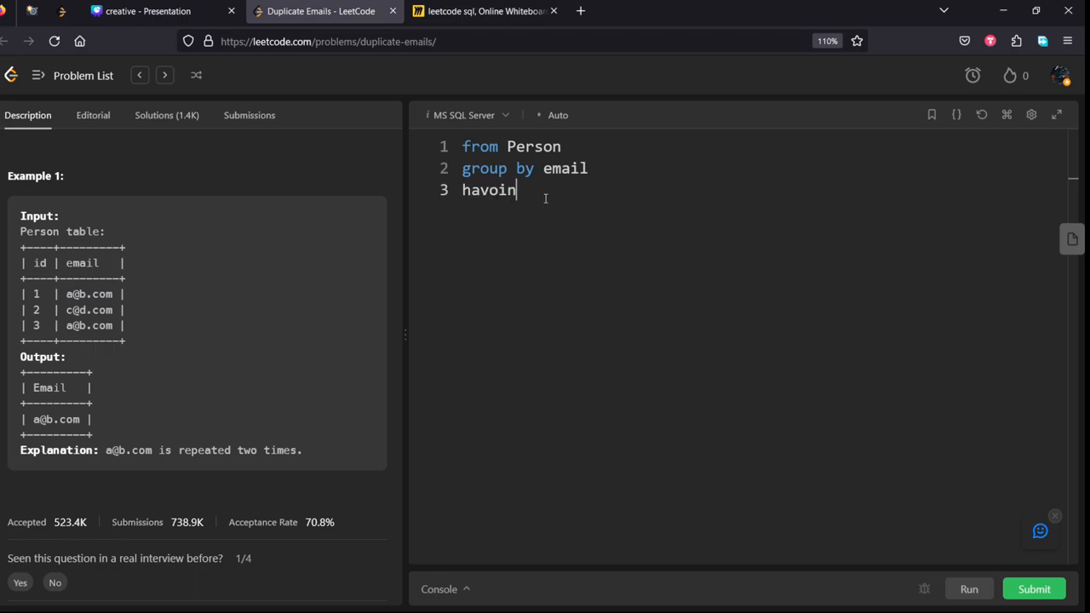
pyautogui.press('BackSpace')
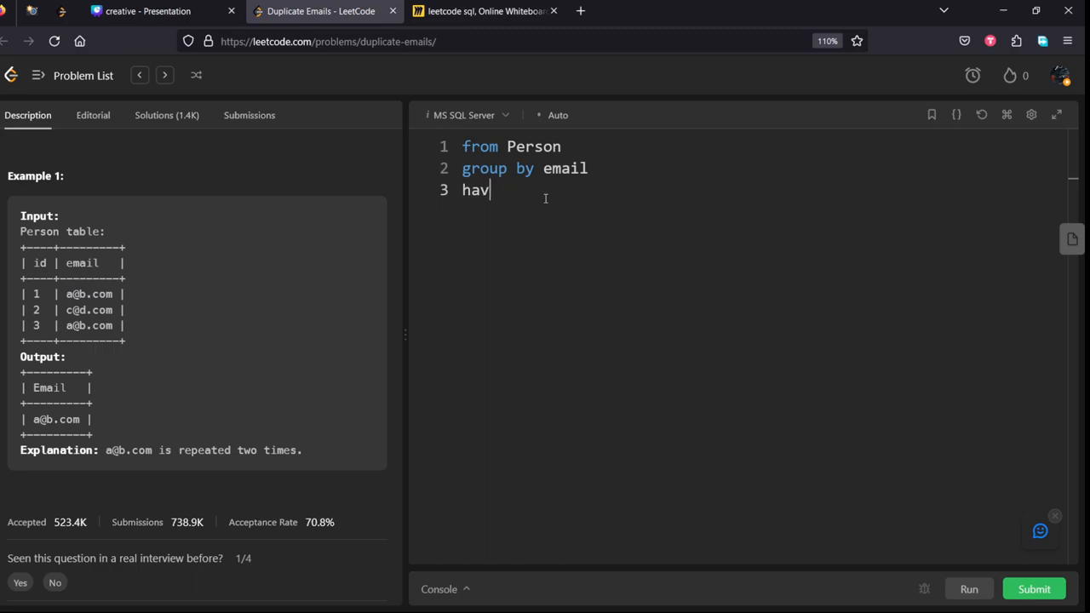
pyautogui.write('ing count')
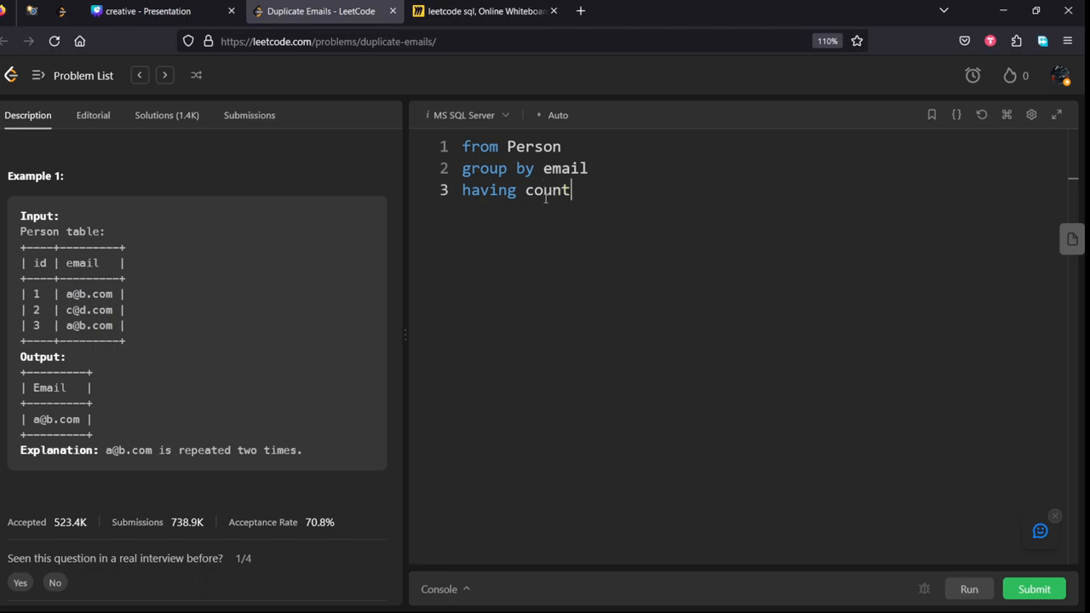
pyautogui.write('(*)')
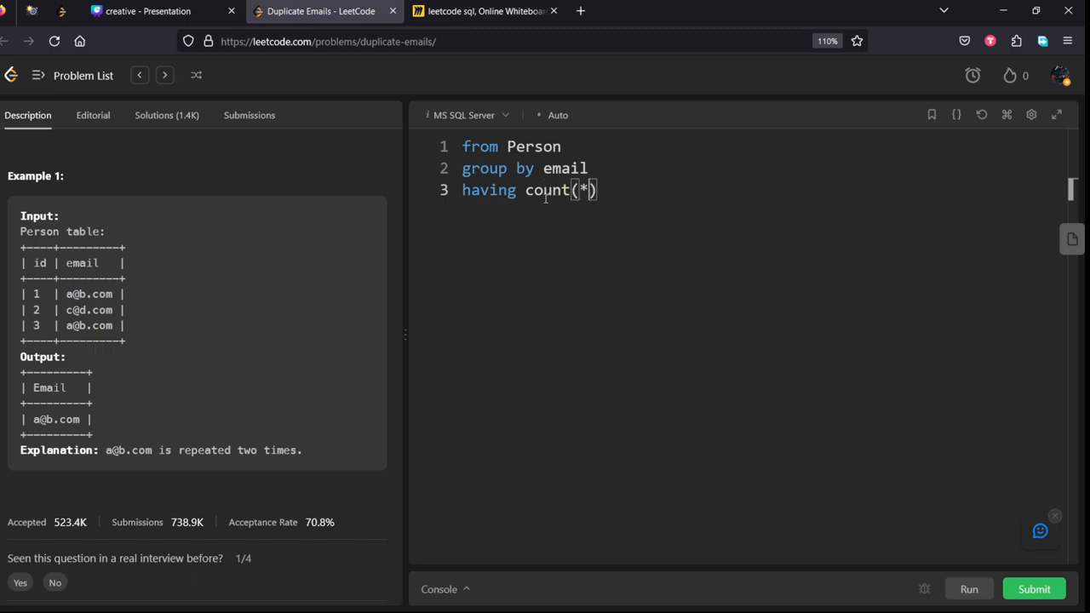
pyautogui.write('>')
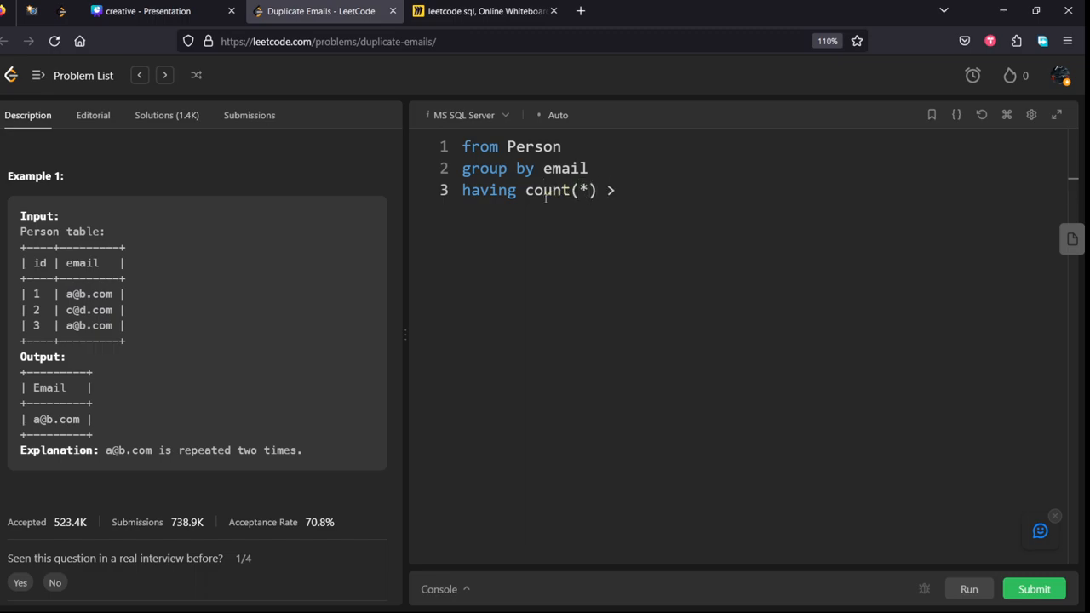
pyautogui.write('1')
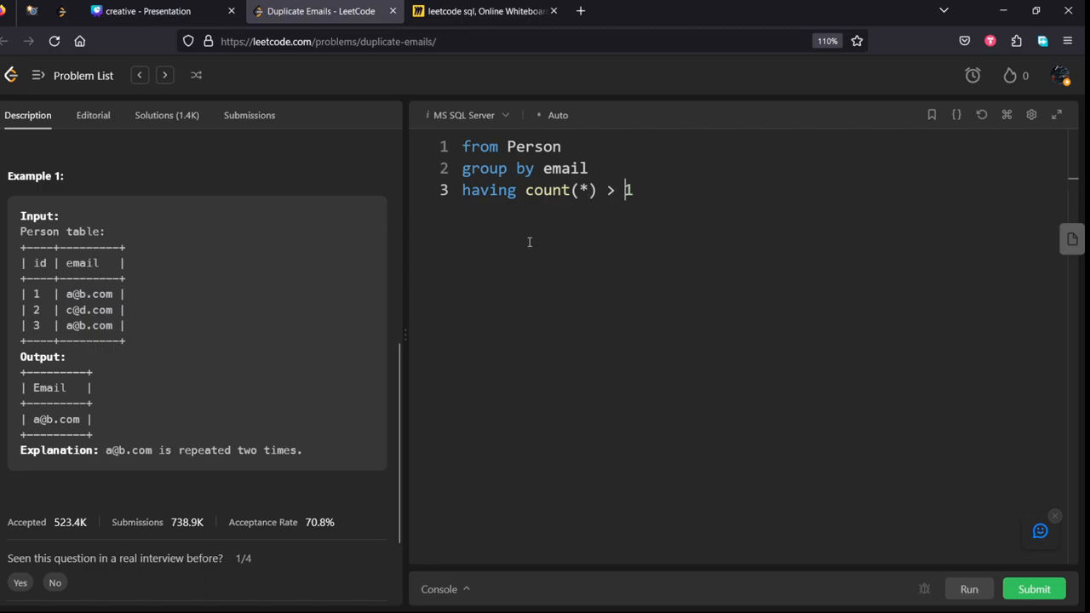
# - Add the 'select email' line, checking the Email column name in the expected output
pyautogui.write('select')
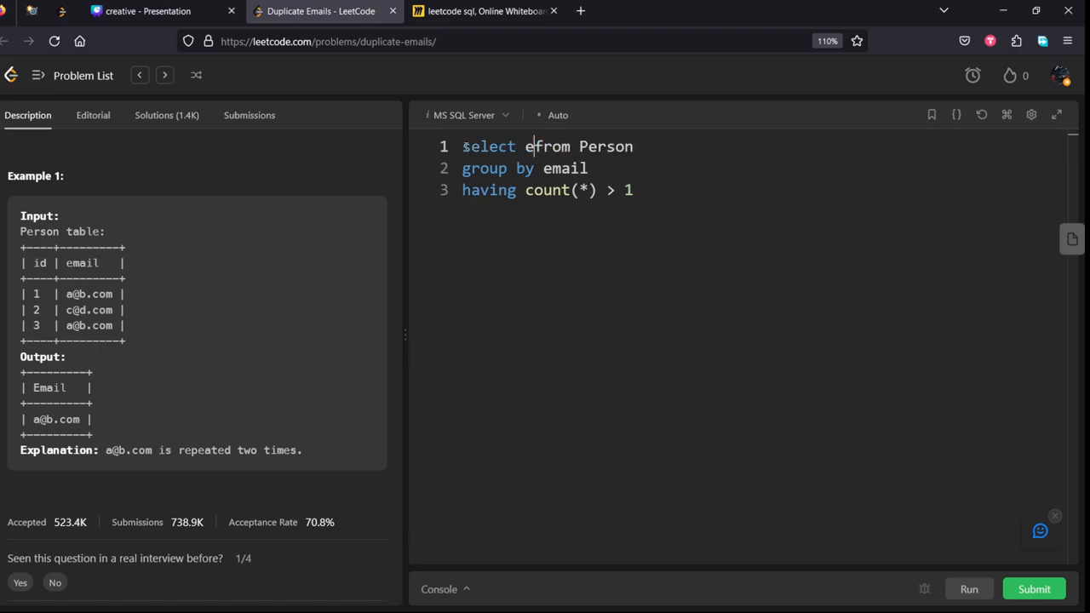
pyautogui.write('email')
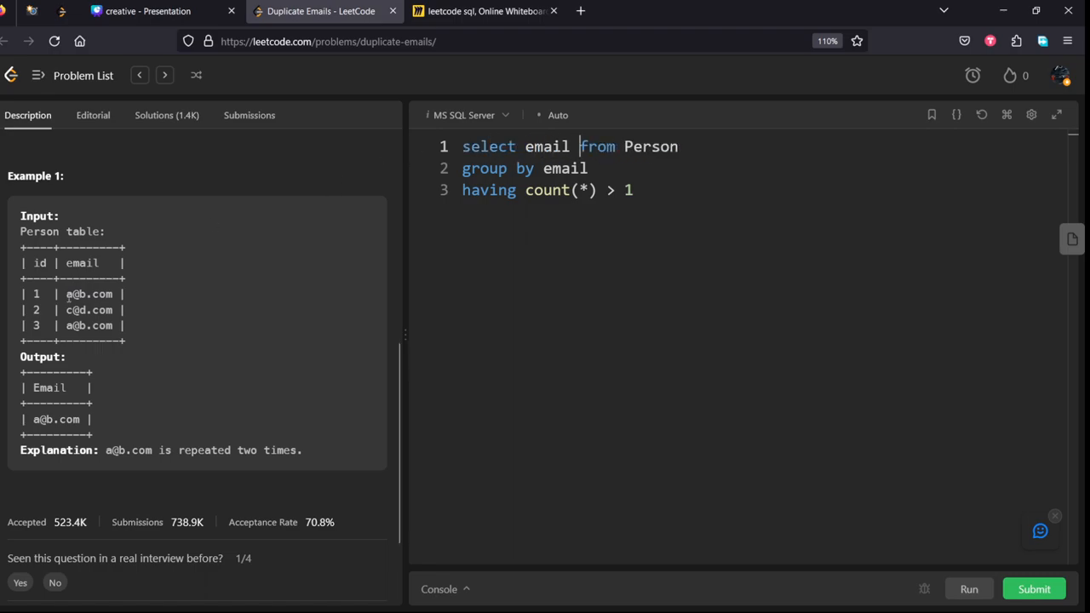
pyautogui.doubleClick(49, 388)
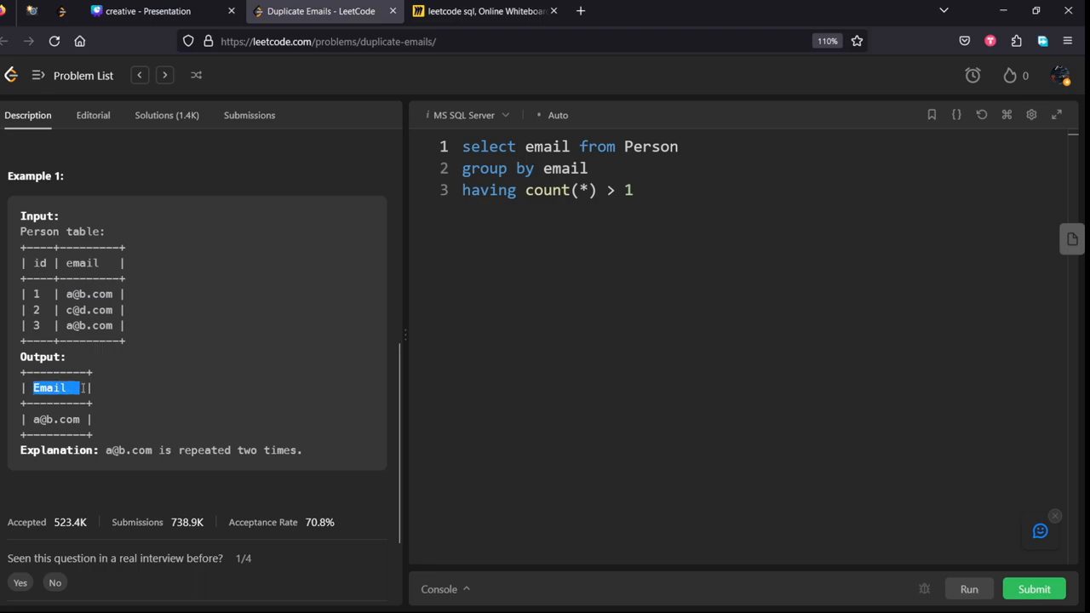
pyautogui.click(578, 146)
pyautogui.write('as Email')
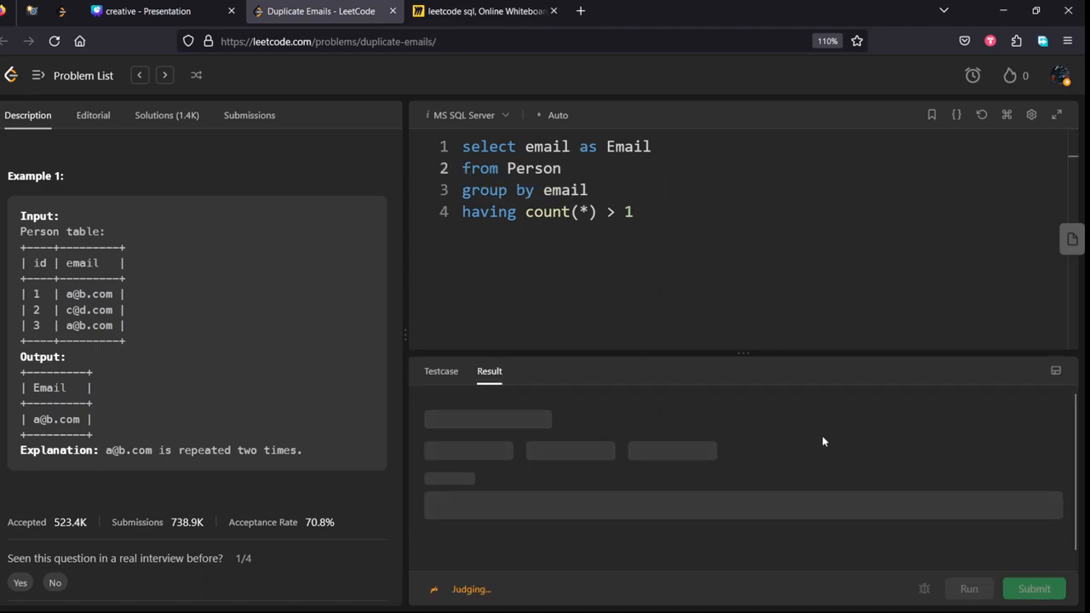
pyautogui.moveTo(827, 406)
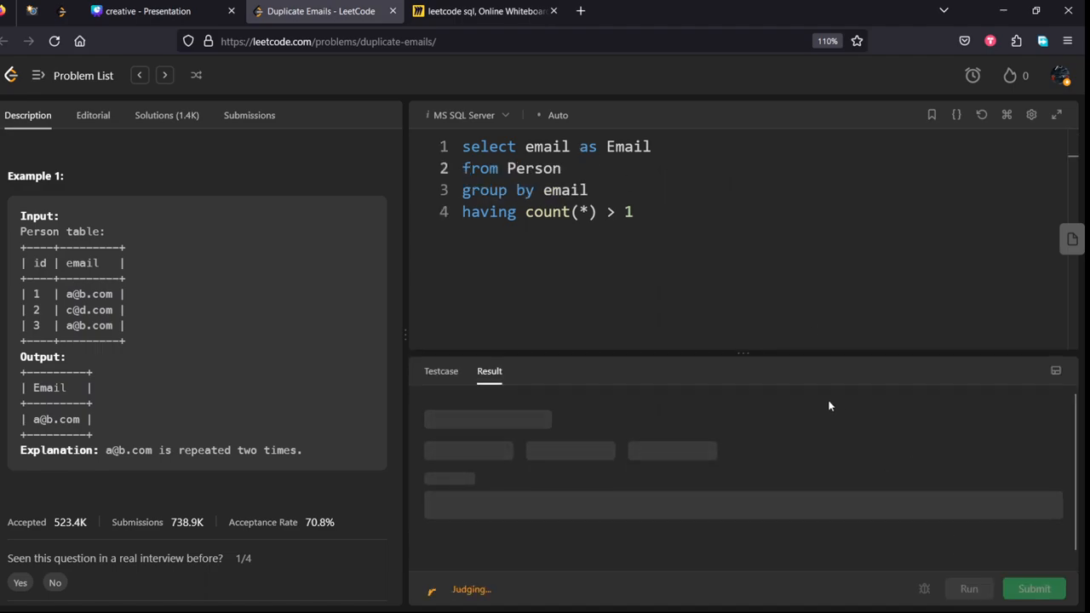
# - Run and submit the query until Accepted, then return to the Description view
pyautogui.click(1033, 589)
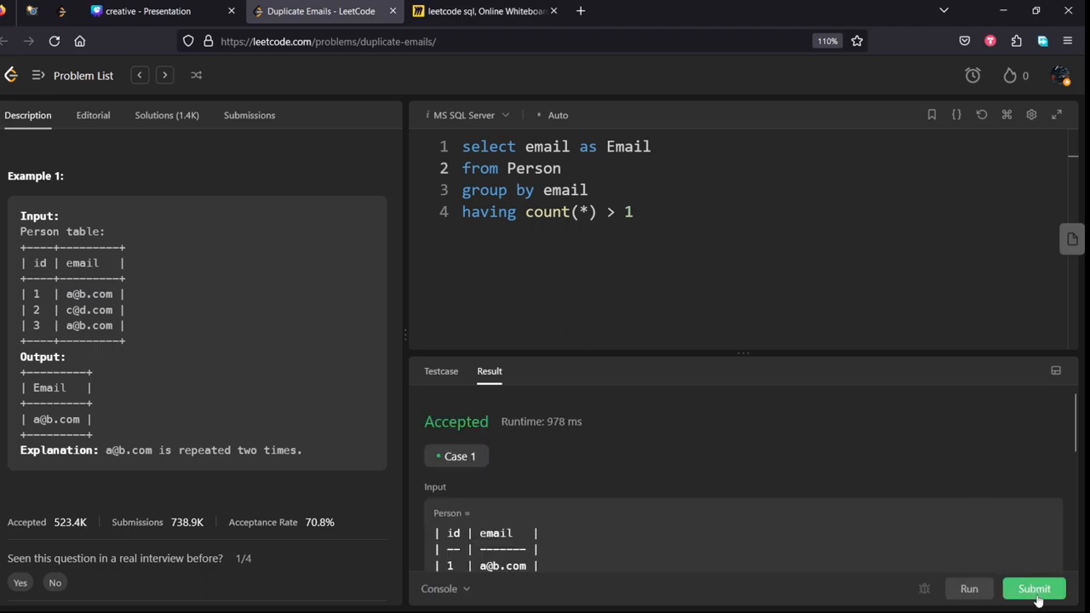
pyautogui.click(1034, 589)
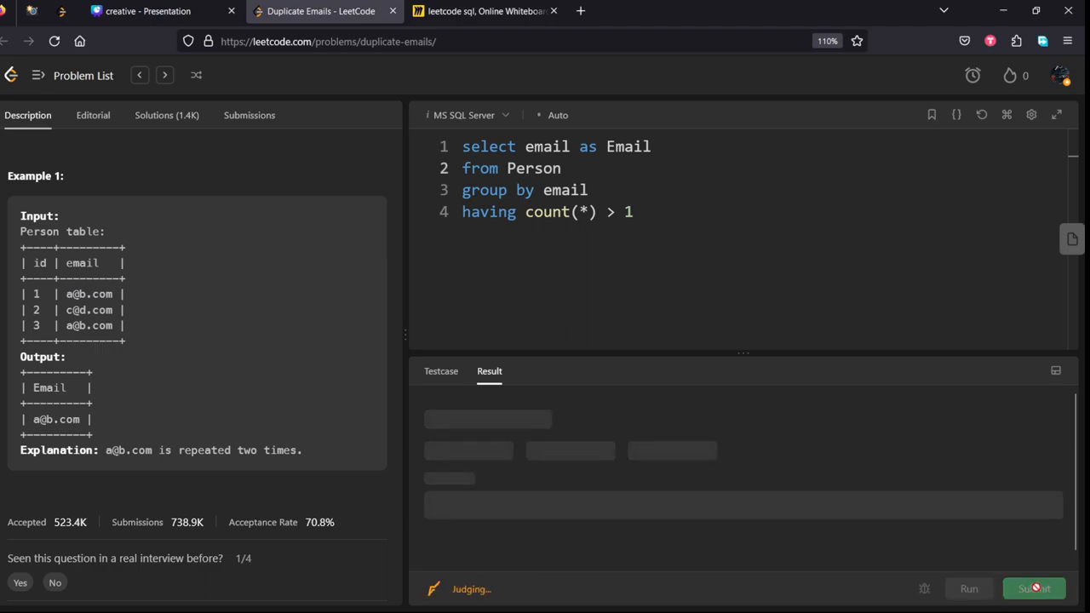
pyautogui.click(1034, 589)
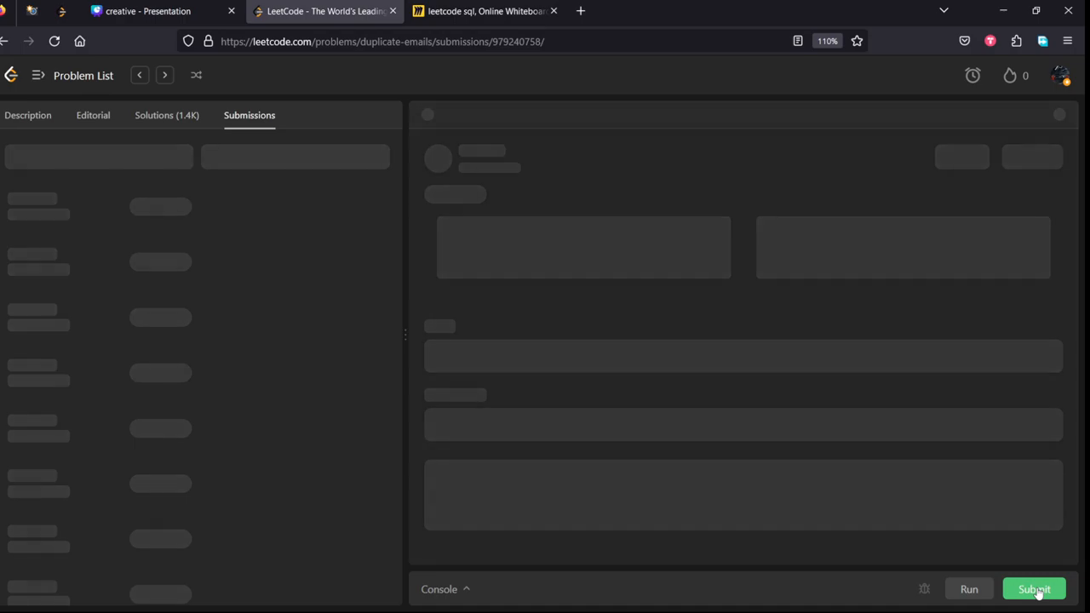
pyautogui.click(1034, 589)
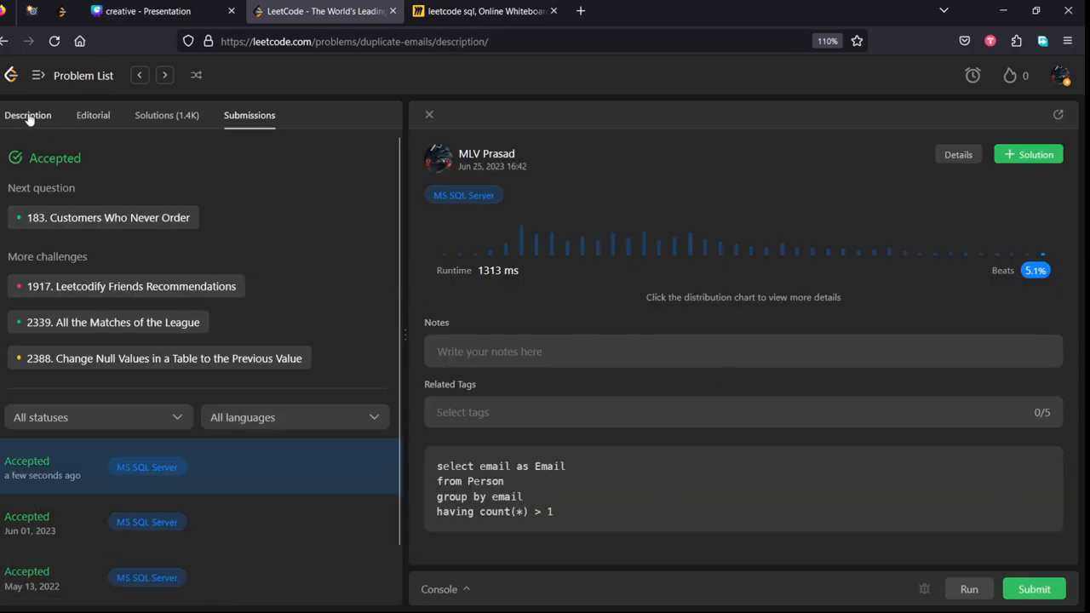
pyautogui.click(27, 116)
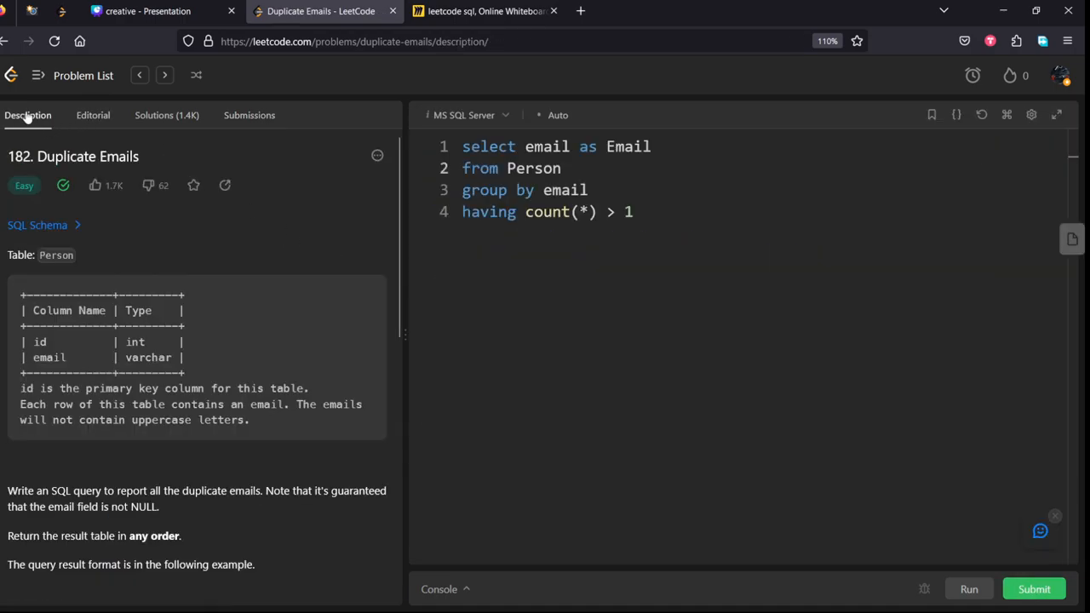